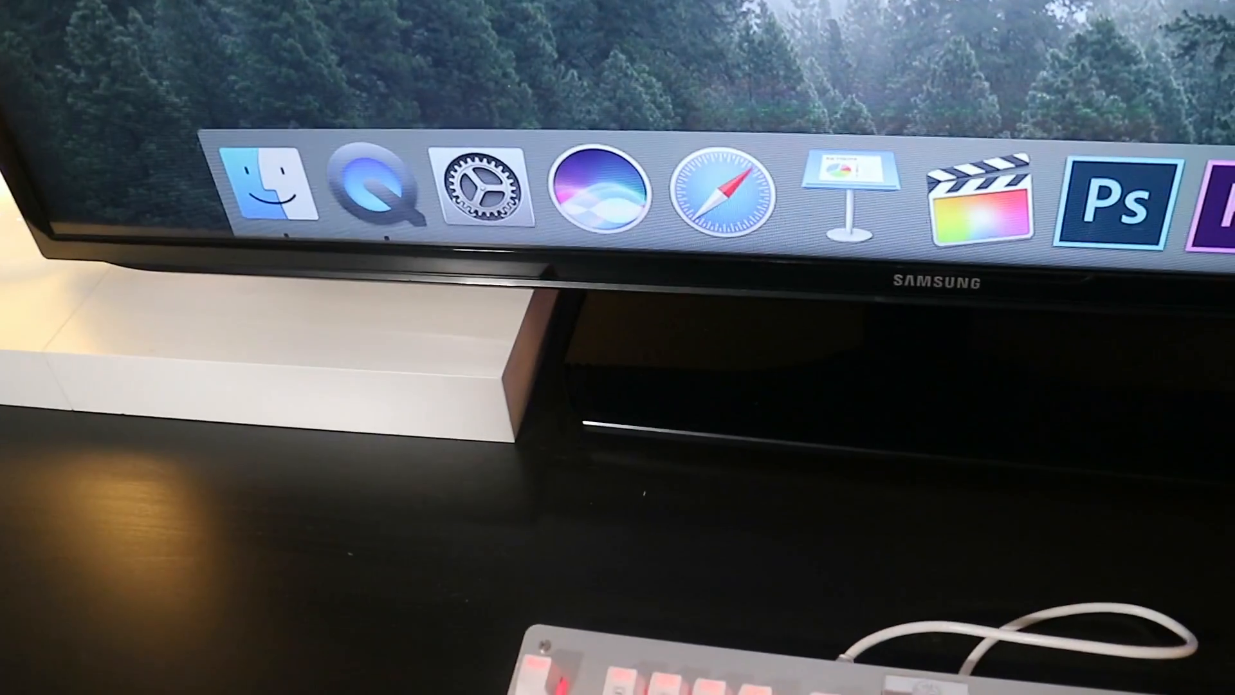
# Step: Launch QuickTime Player from the Dock and begin a New Screen Recording
pyautogui.click(508, 65)
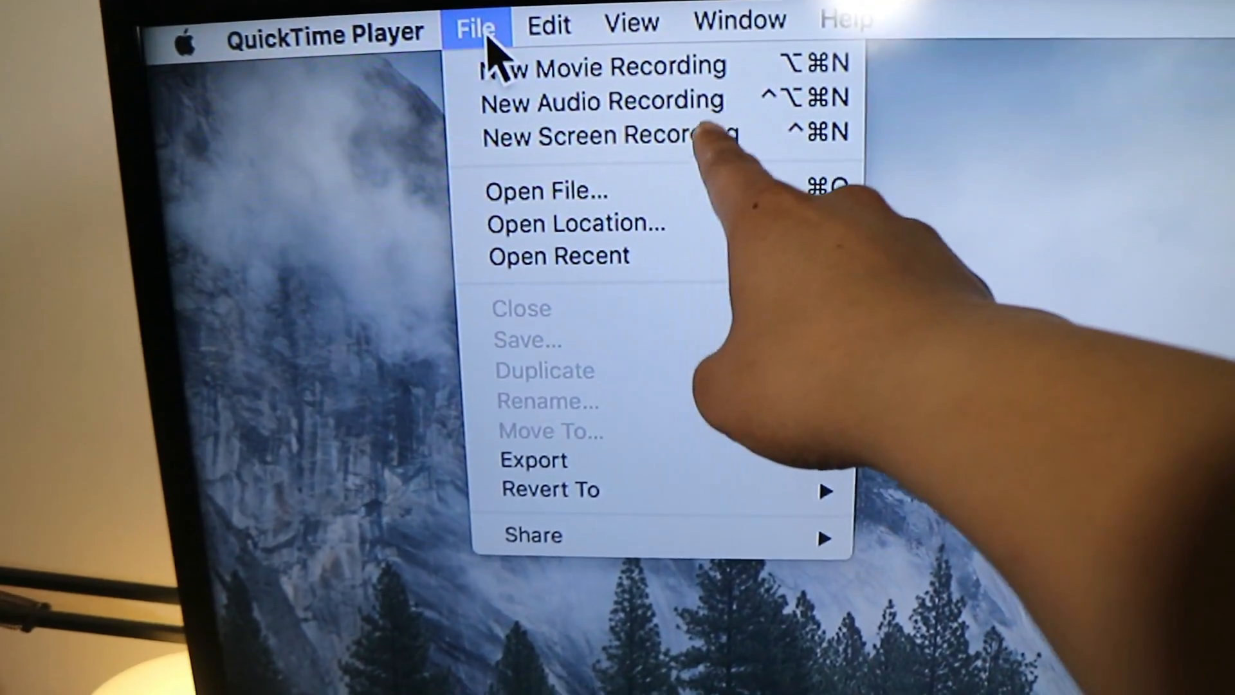
pyautogui.click(606, 133)
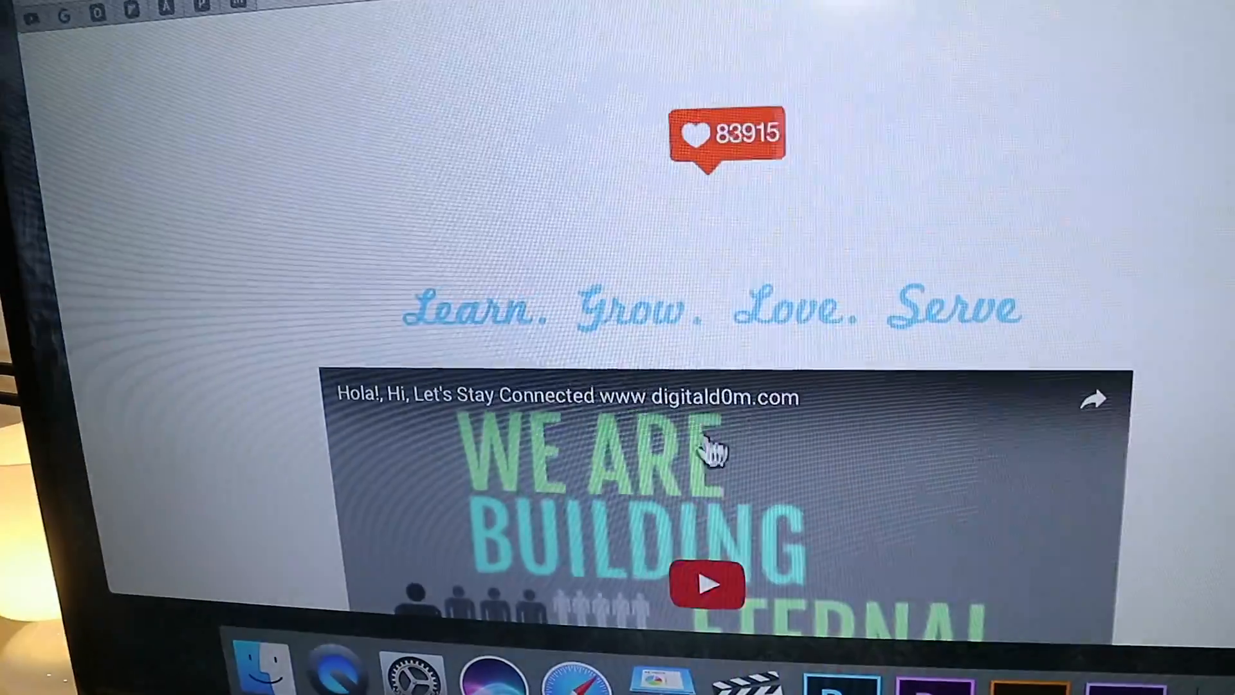
# Step: Scroll down the digitald0m web page while its welcome video is being recorded
pyautogui.scroll(-3)
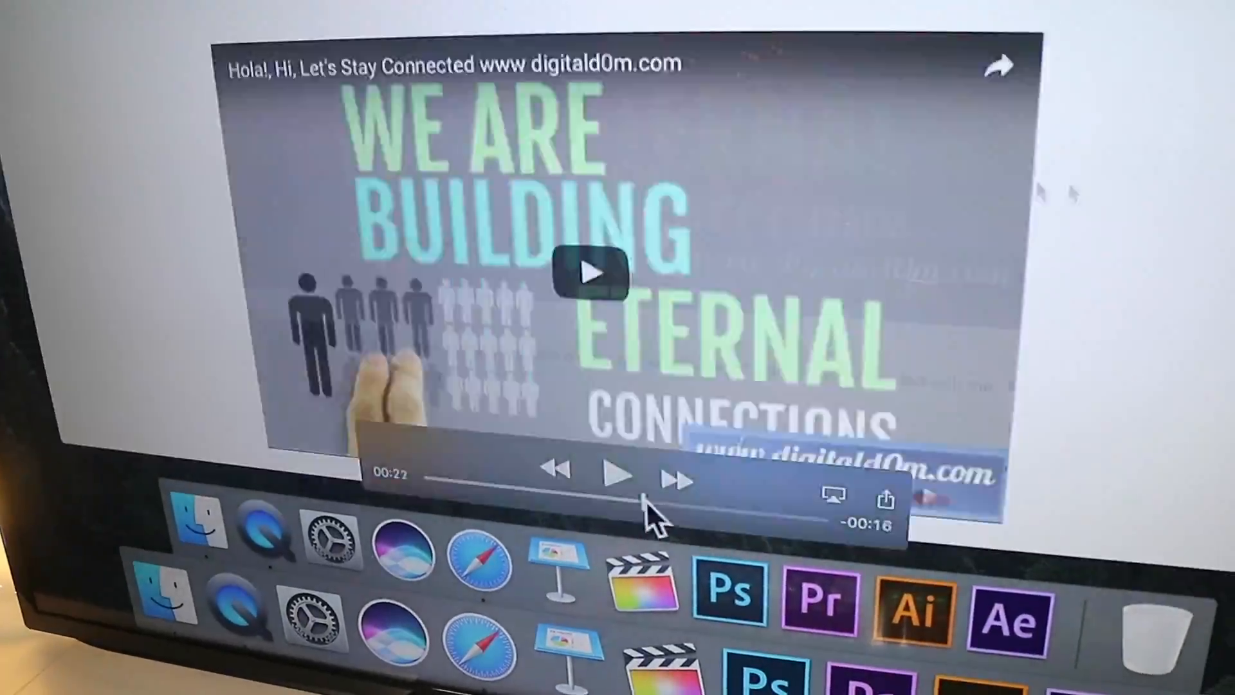
# Step: Export the recording at 1080p to the Desktop as 'digitald0m.com'
pyautogui.click(615, 472)
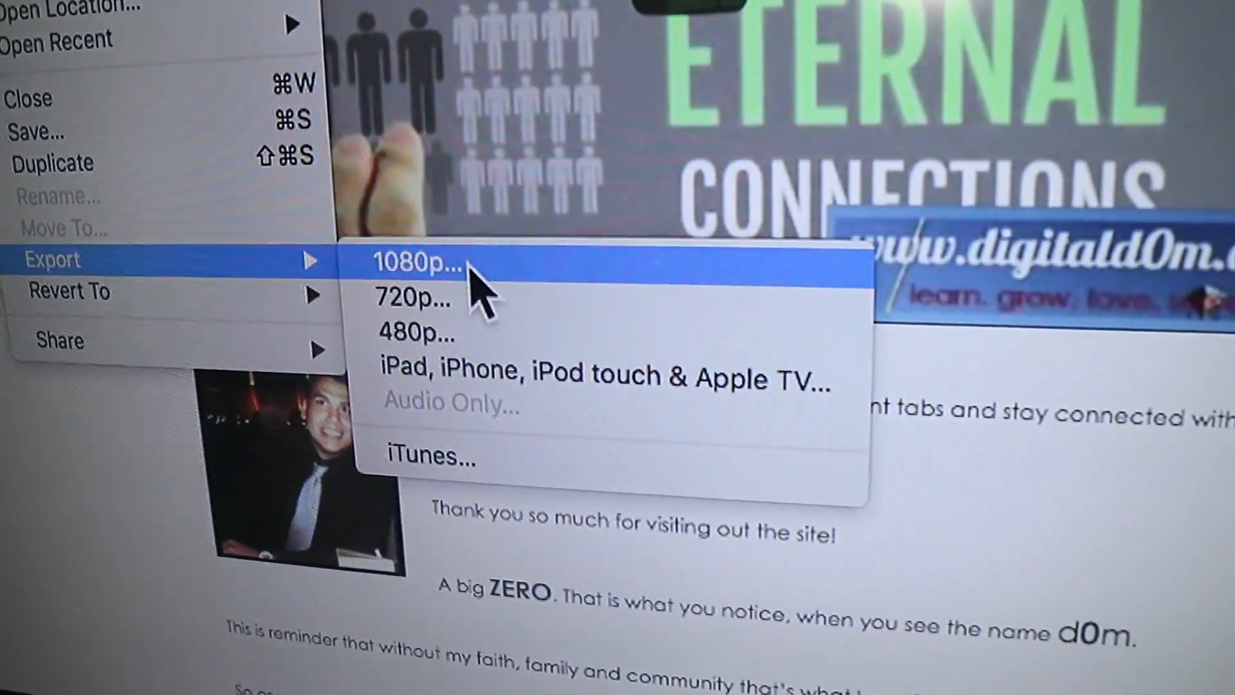
pyautogui.click(417, 262)
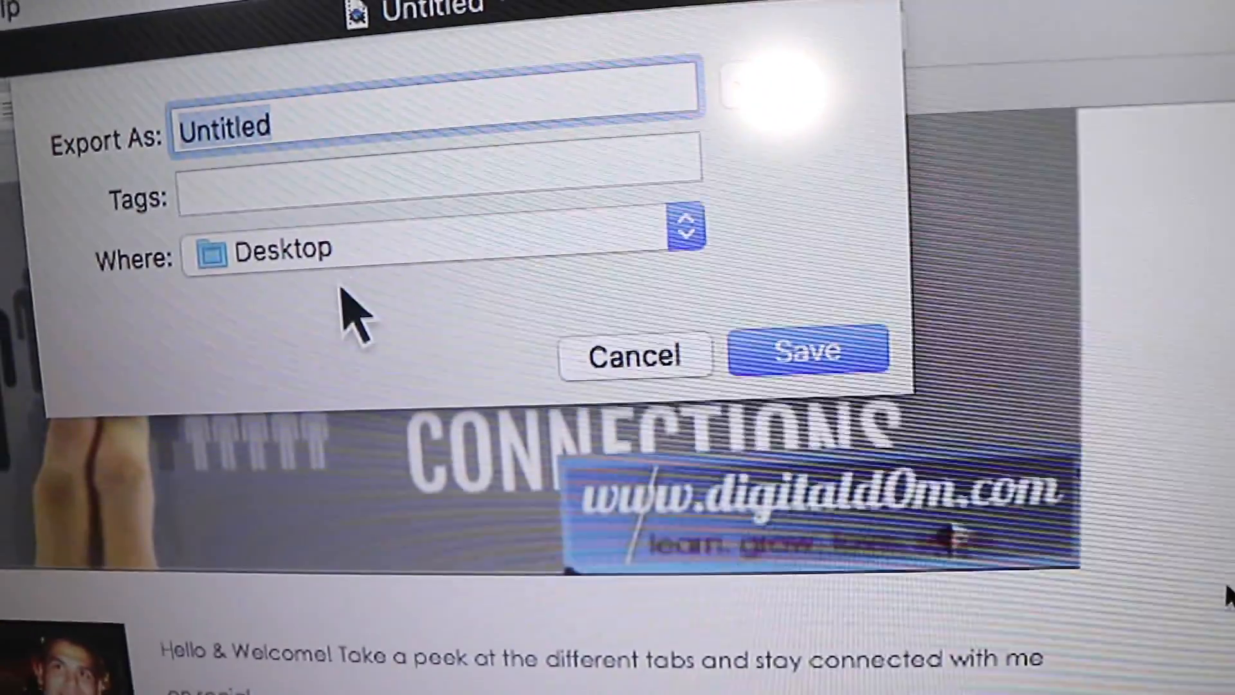
pyautogui.write('digitald0m.com')
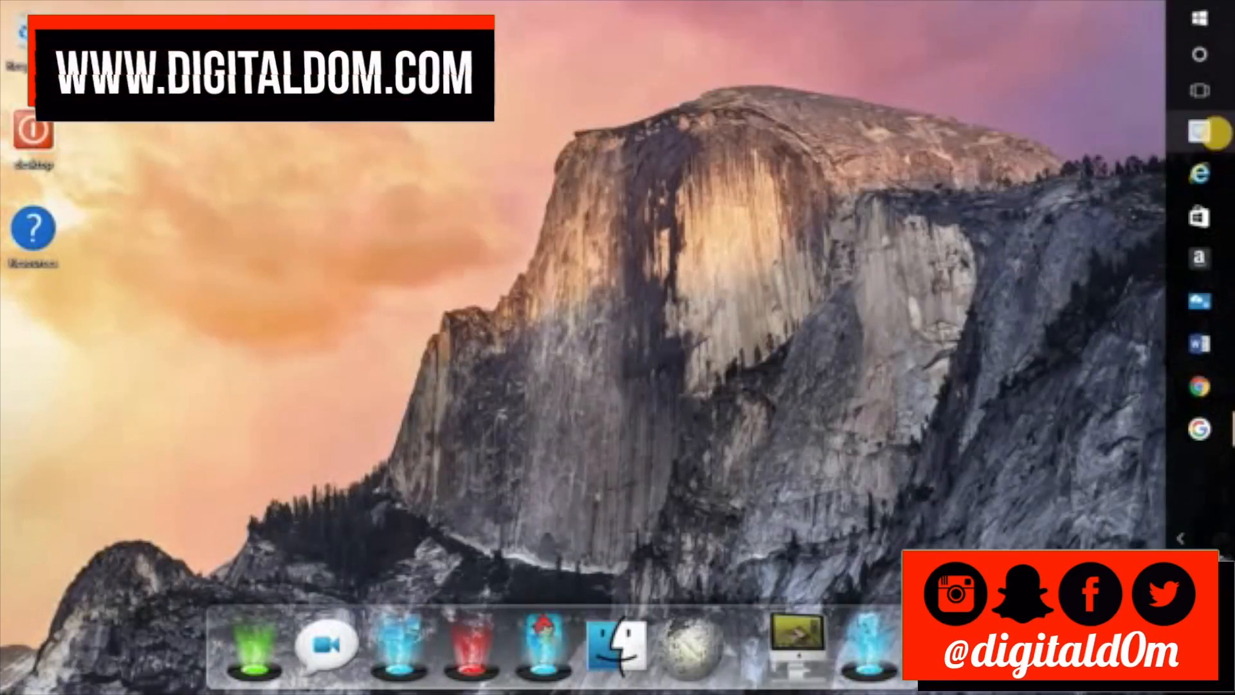
# Step: Search Google in Internet Explorer for 'ispring free cam'
pyautogui.click(1198, 174)
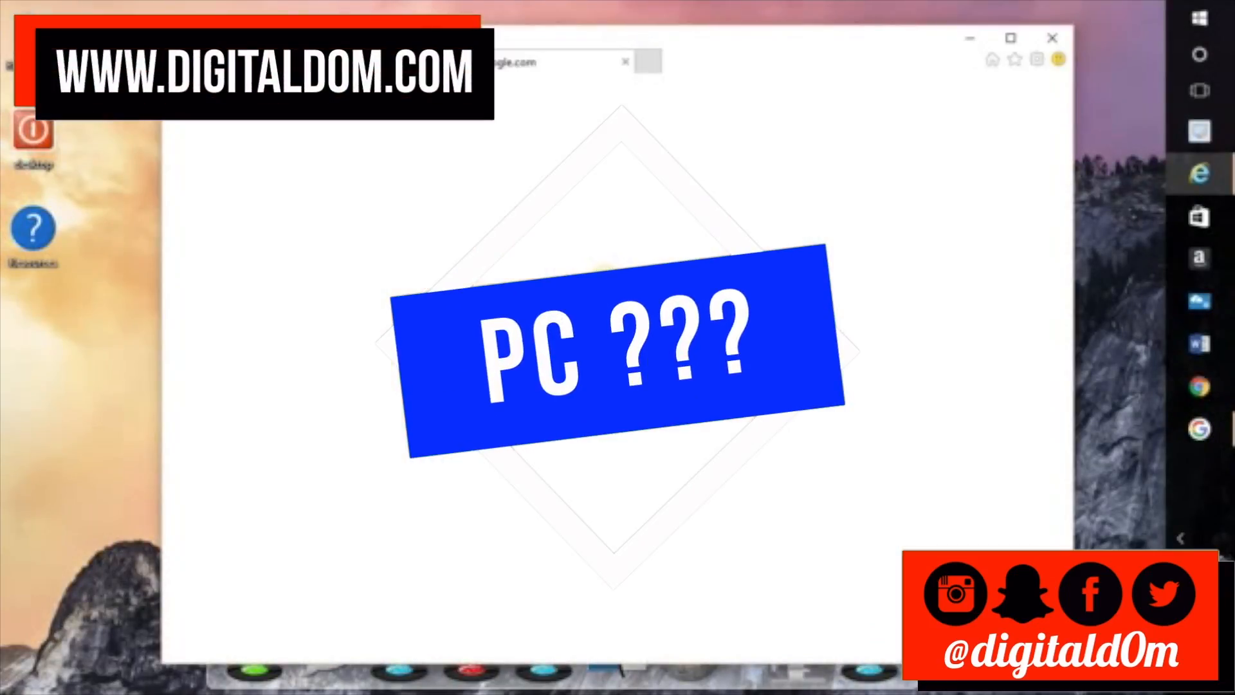
pyautogui.write('isp')
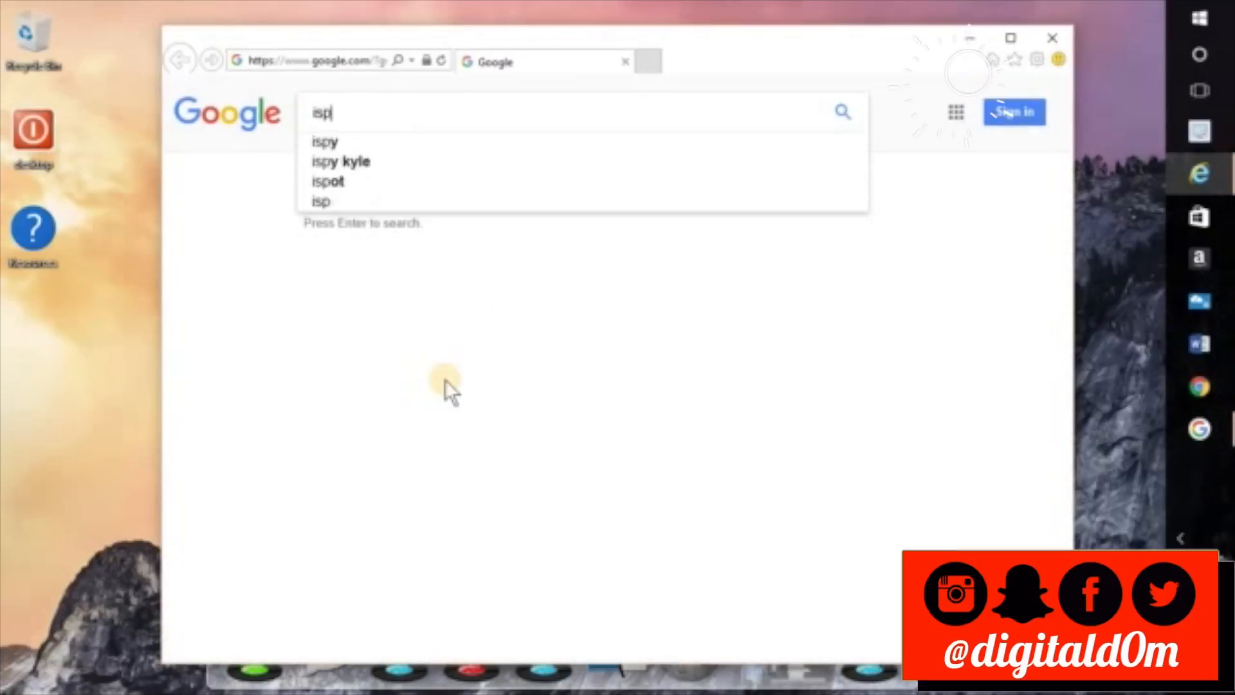
pyautogui.write('ispring free cam')
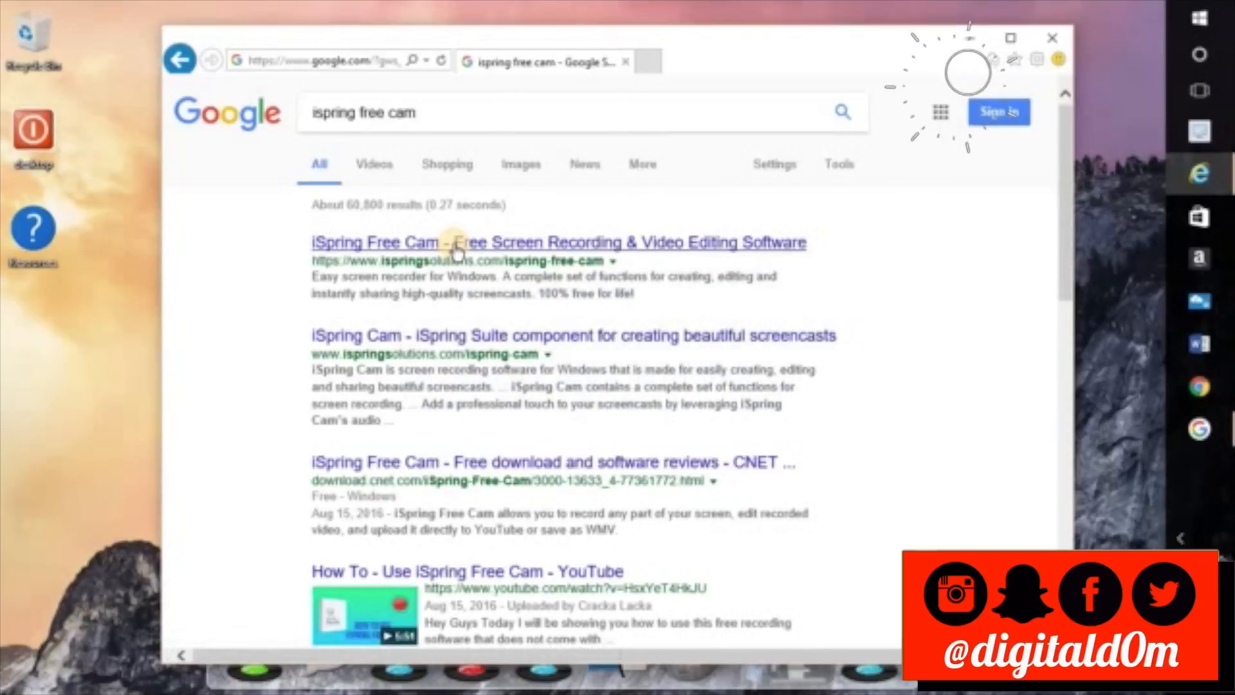
# Step: Open the official iSpring Free Cam page and enter 'hello' as the email
pyautogui.click(449, 242)
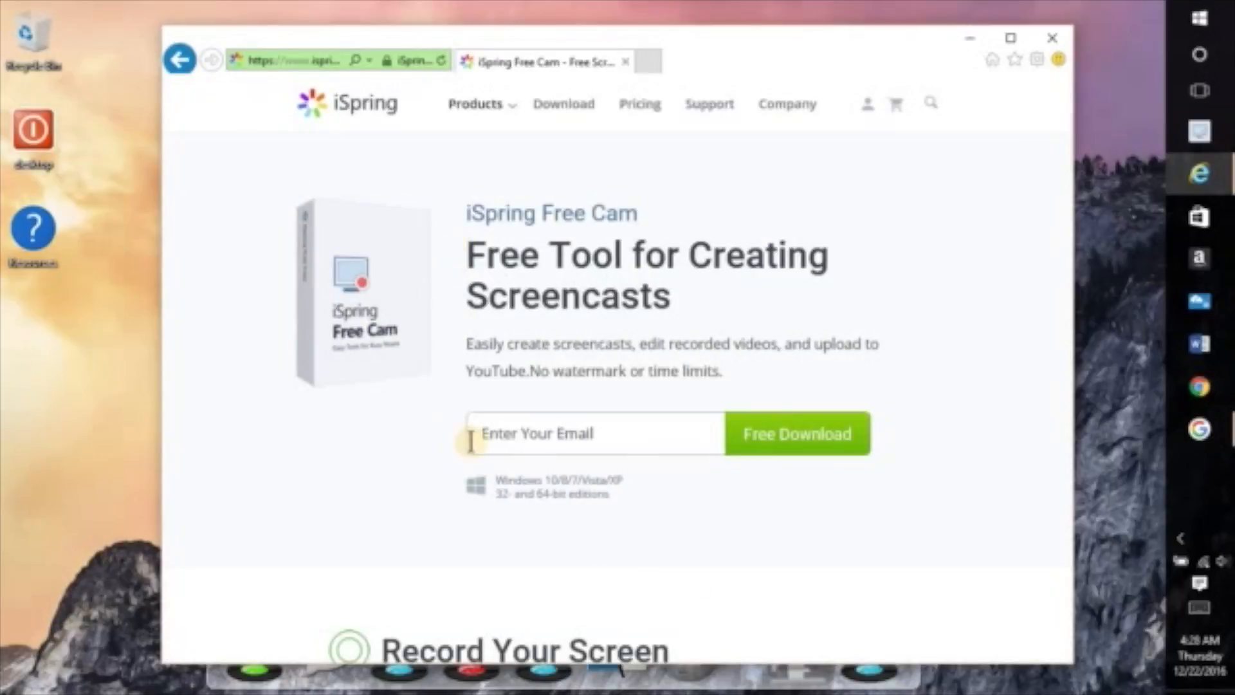
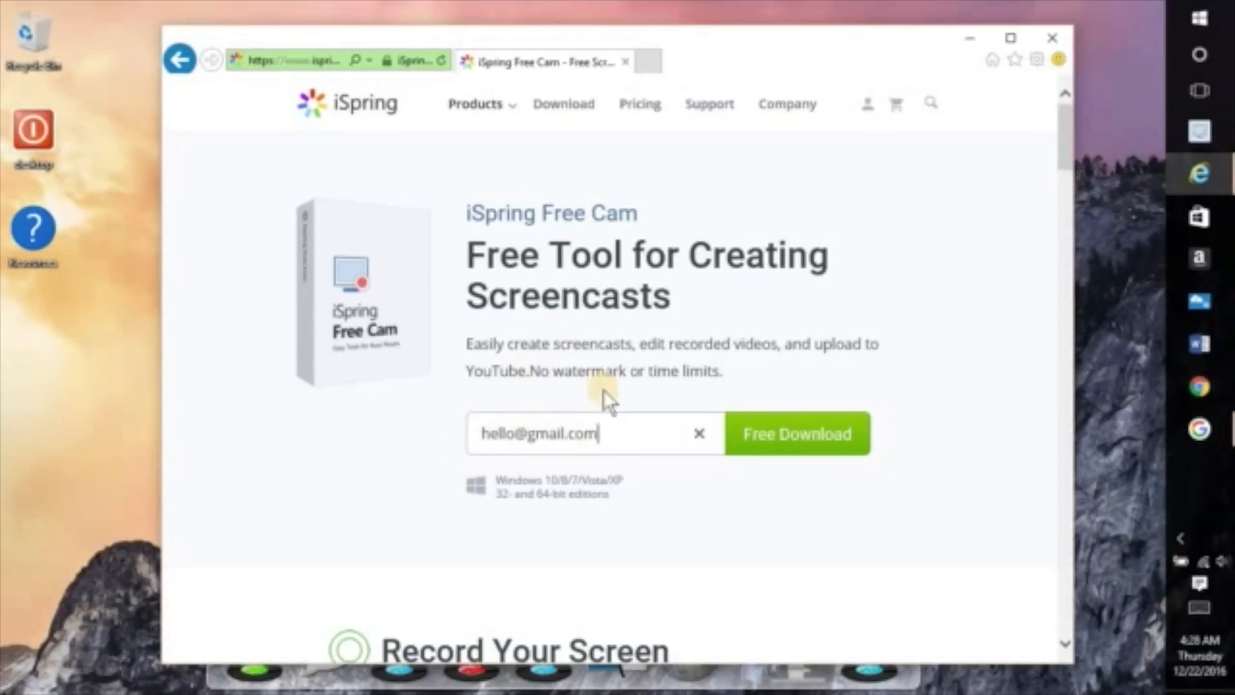
pyautogui.scroll(-3)
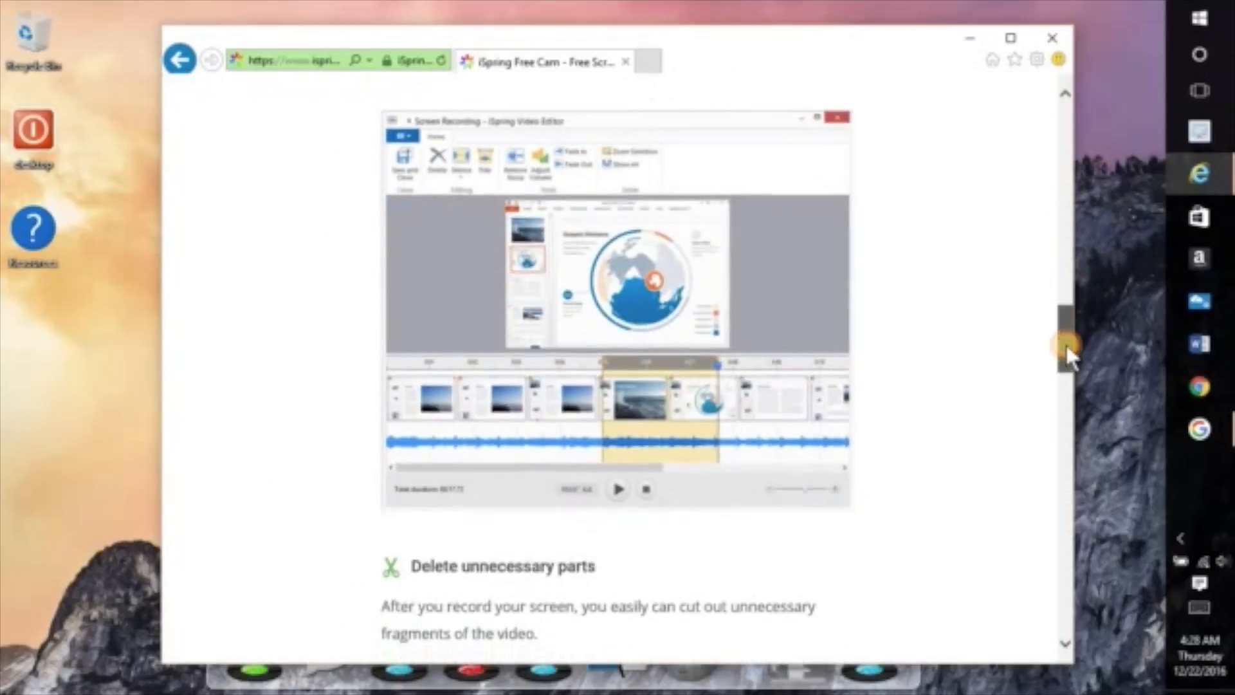
pyautogui.scroll(-3)
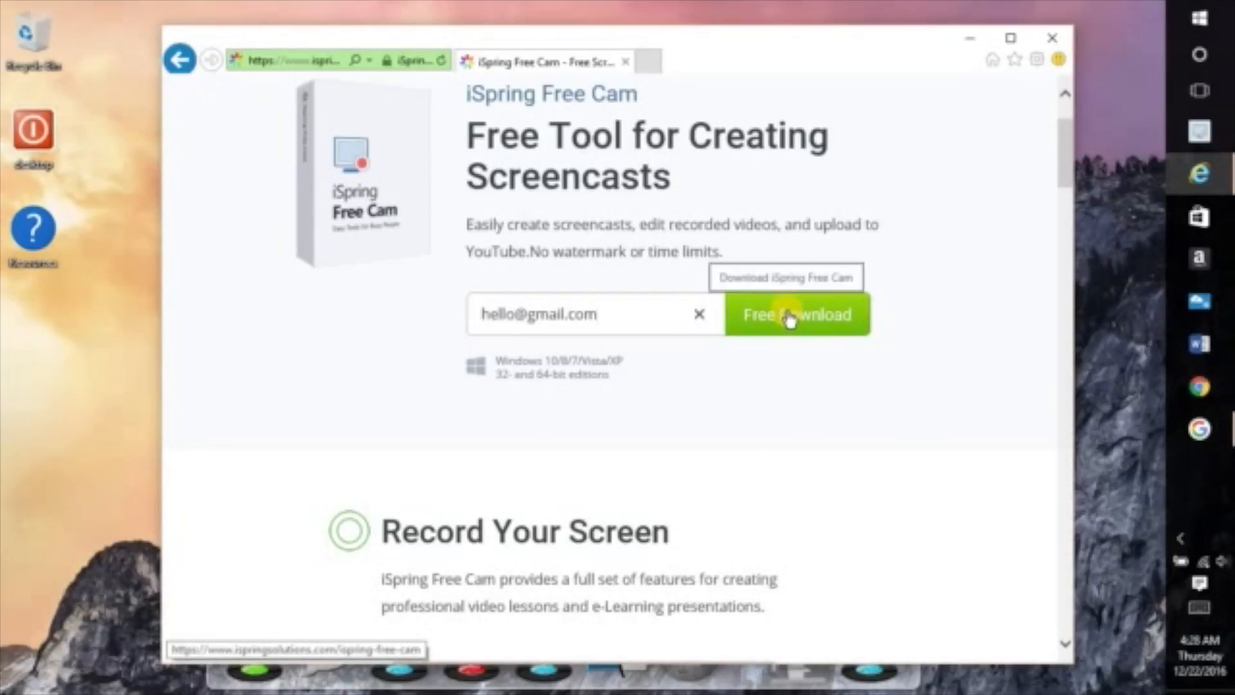
# Step: Request the Free Download and run the downloaded iSpring Free Cam installer
pyautogui.click(795, 314)
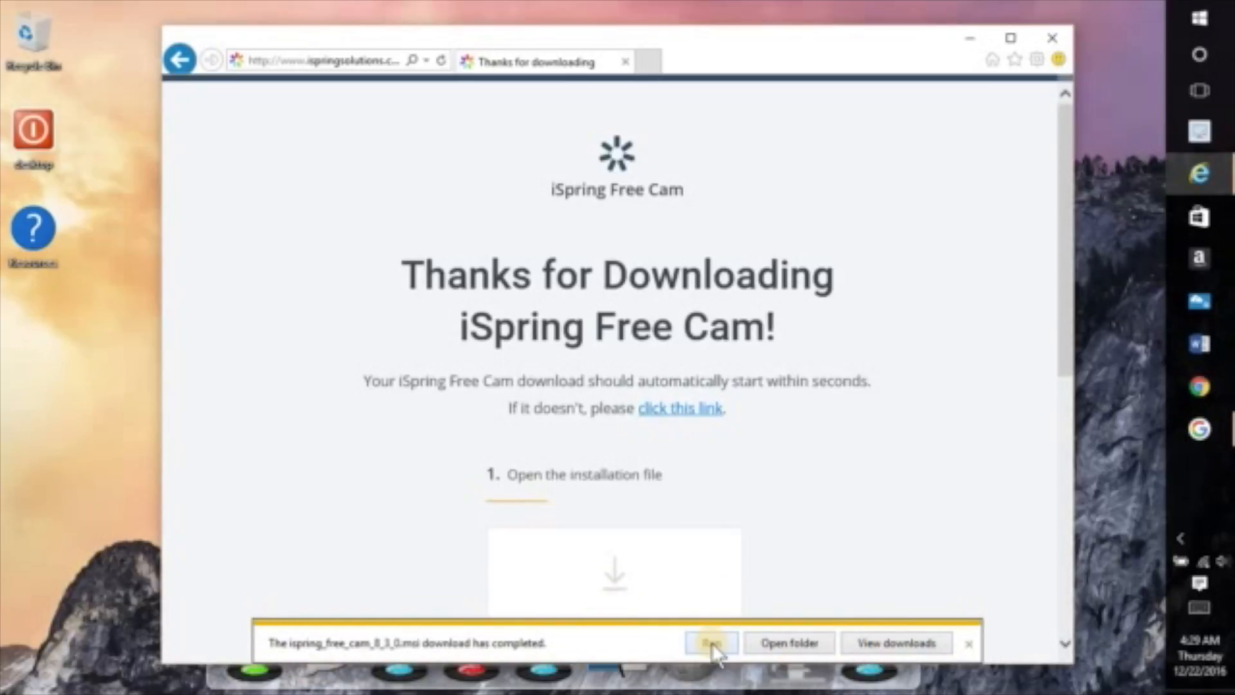
pyautogui.click(710, 642)
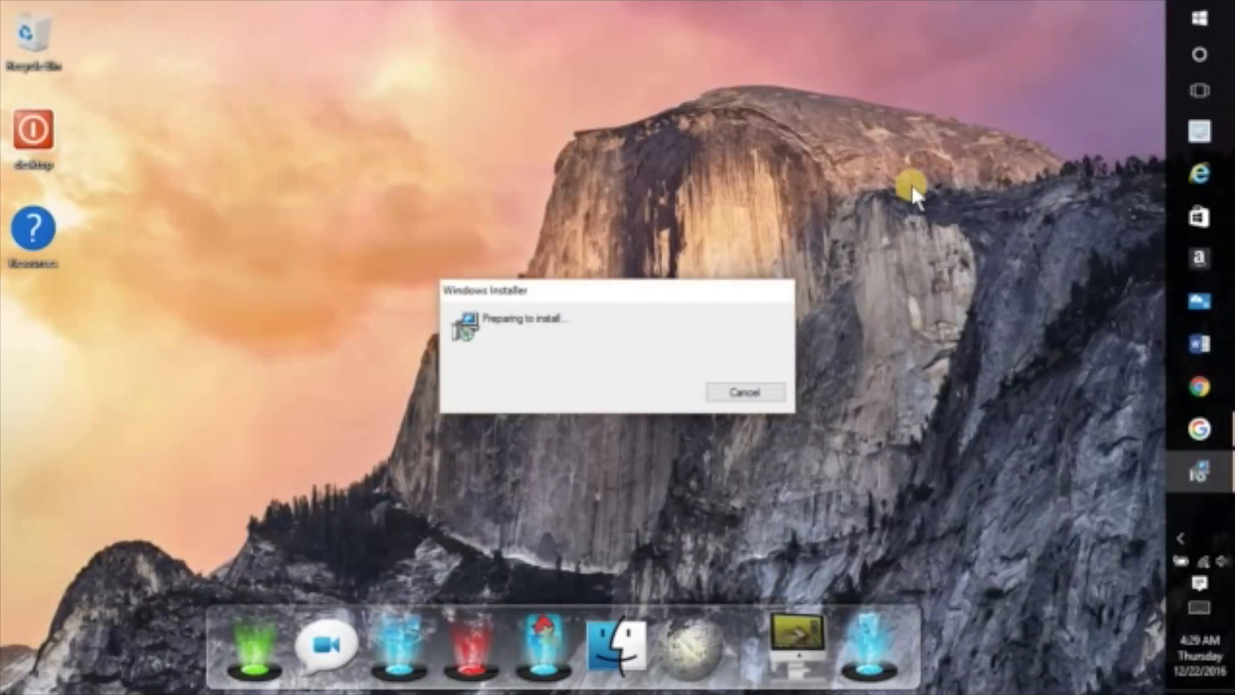